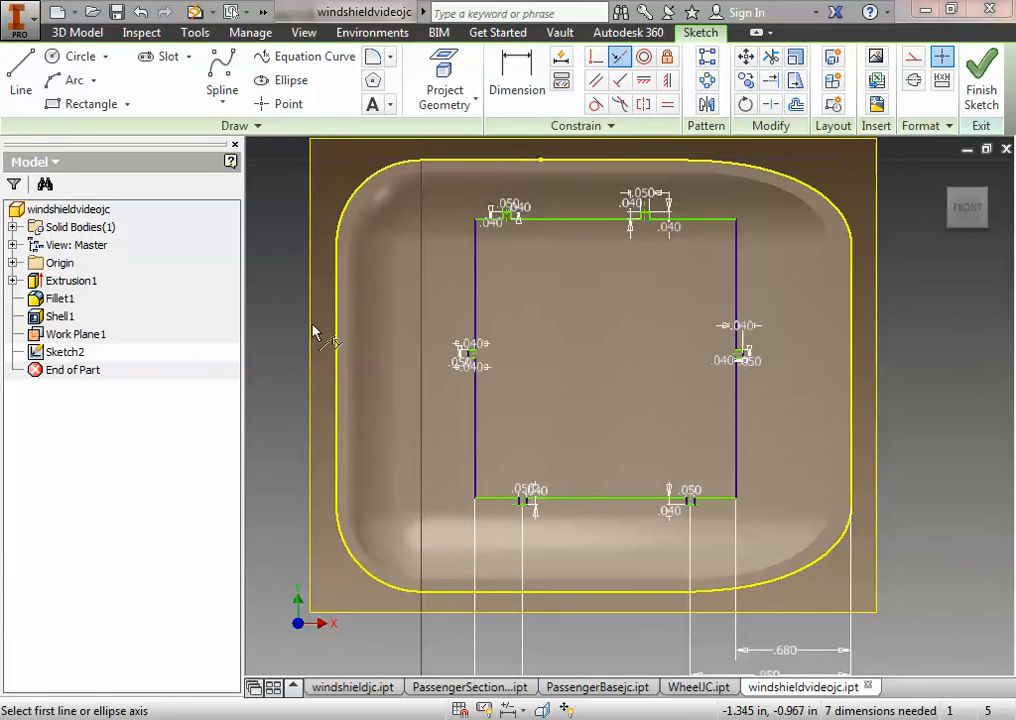
{"action": "mouse_move", "coordinate": [548, 370]}
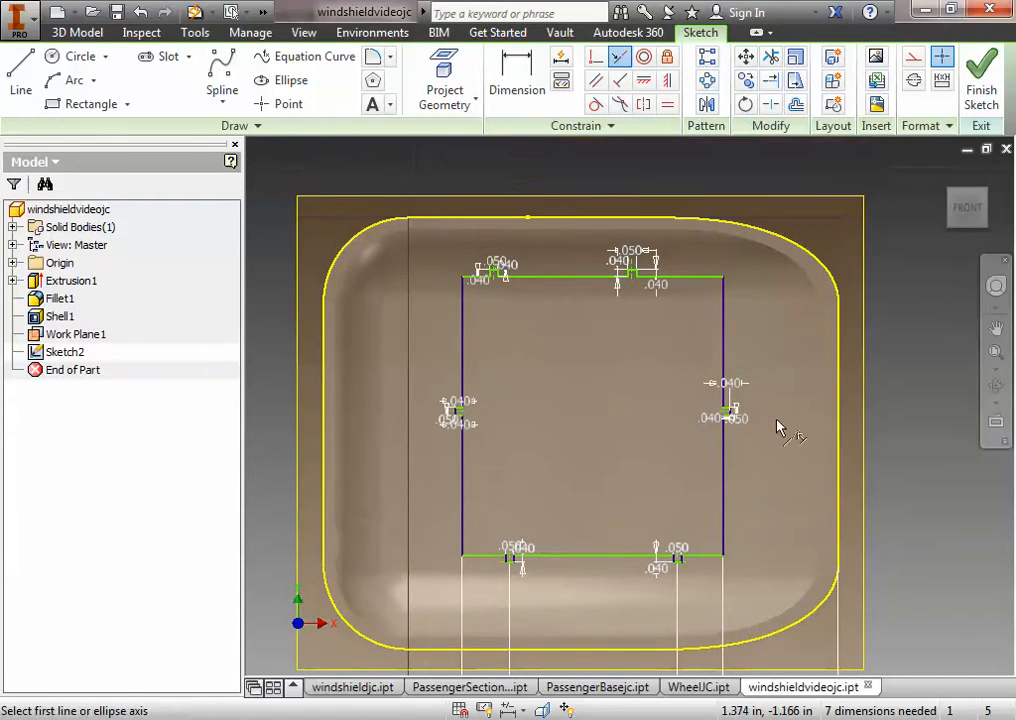
{"action": "mouse_move", "coordinate": [620, 550]}
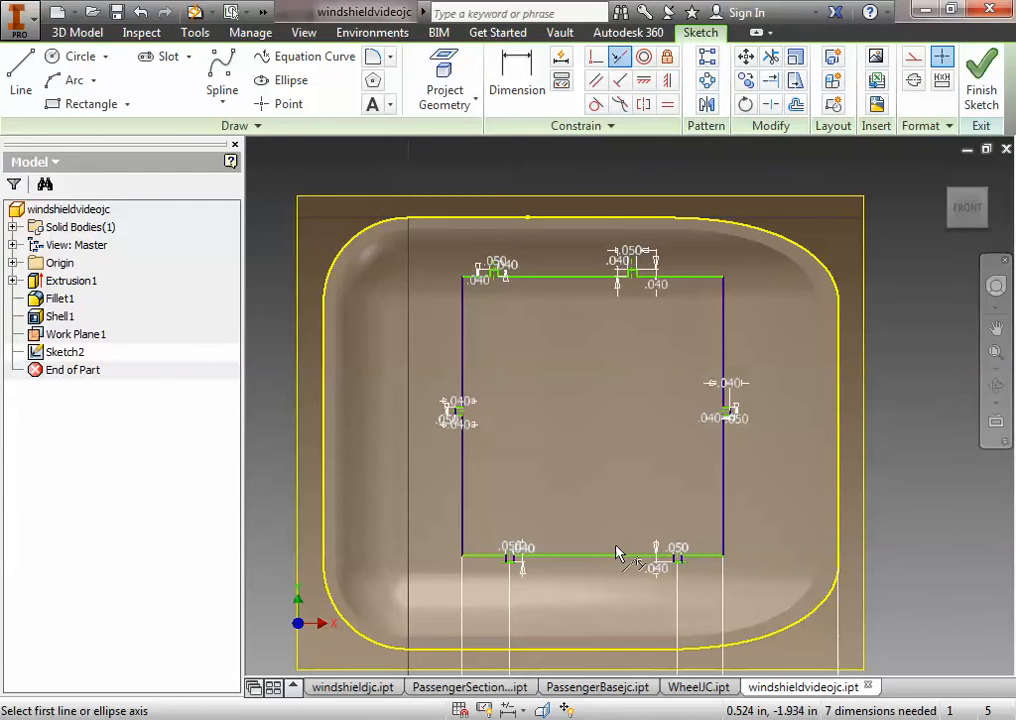
{"action": "mouse_move", "coordinate": [484, 504]}
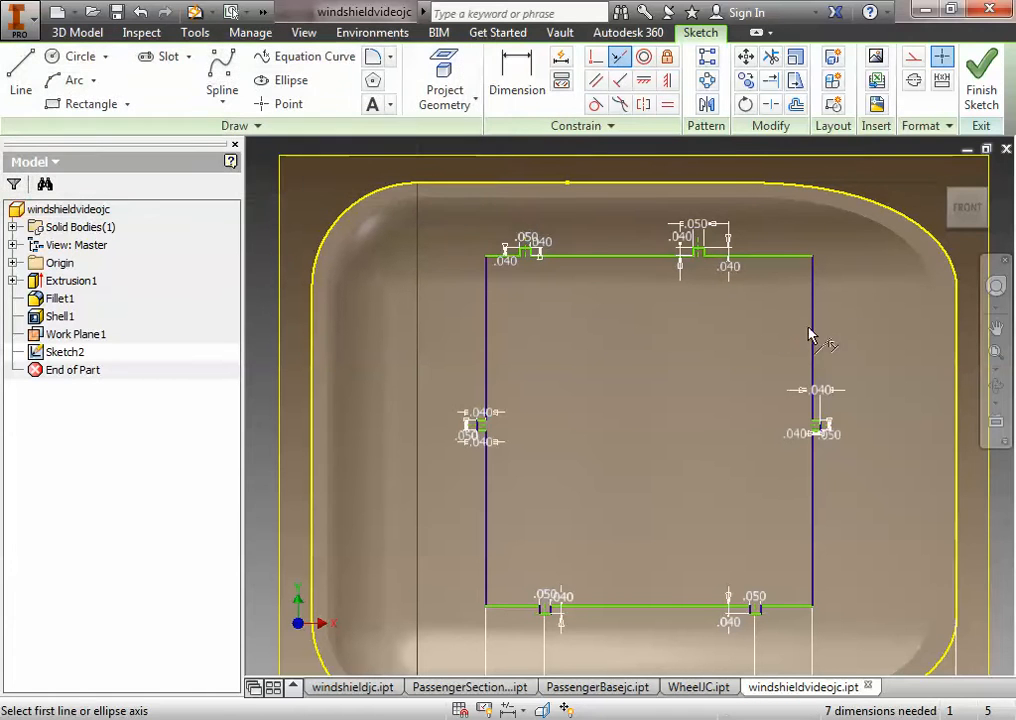
Step: Place vertical dimensions of 1.28 and 2.26 locating the notch rectangle, cancelling an over-constraint
{"action": "left_click", "coordinate": [810, 336]}
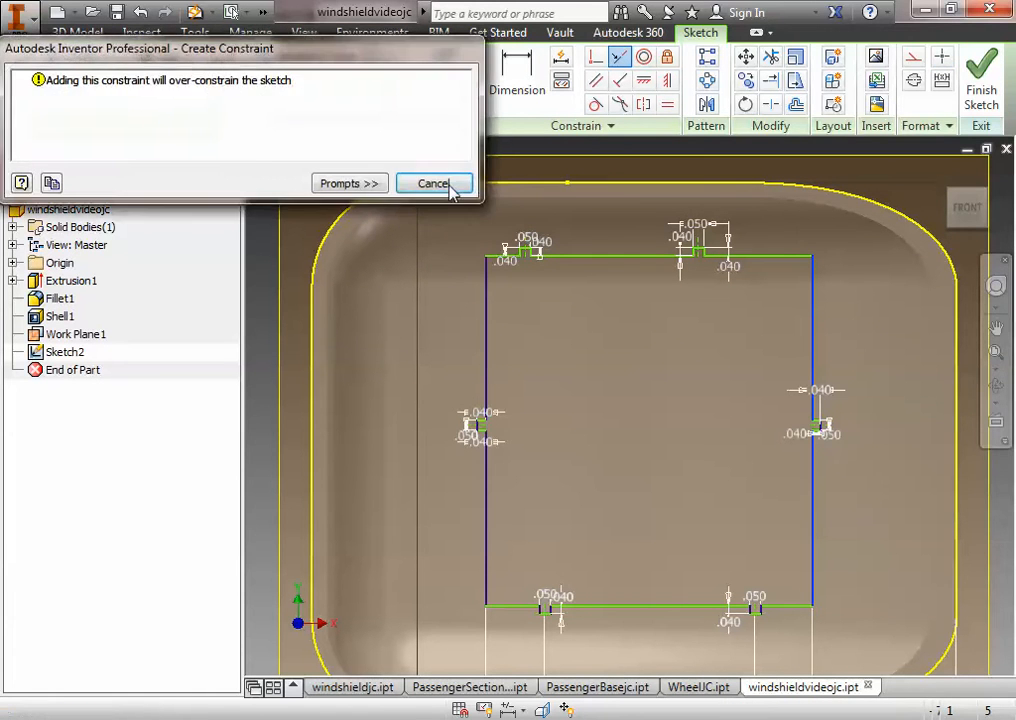
{"action": "left_click", "coordinate": [432, 184]}
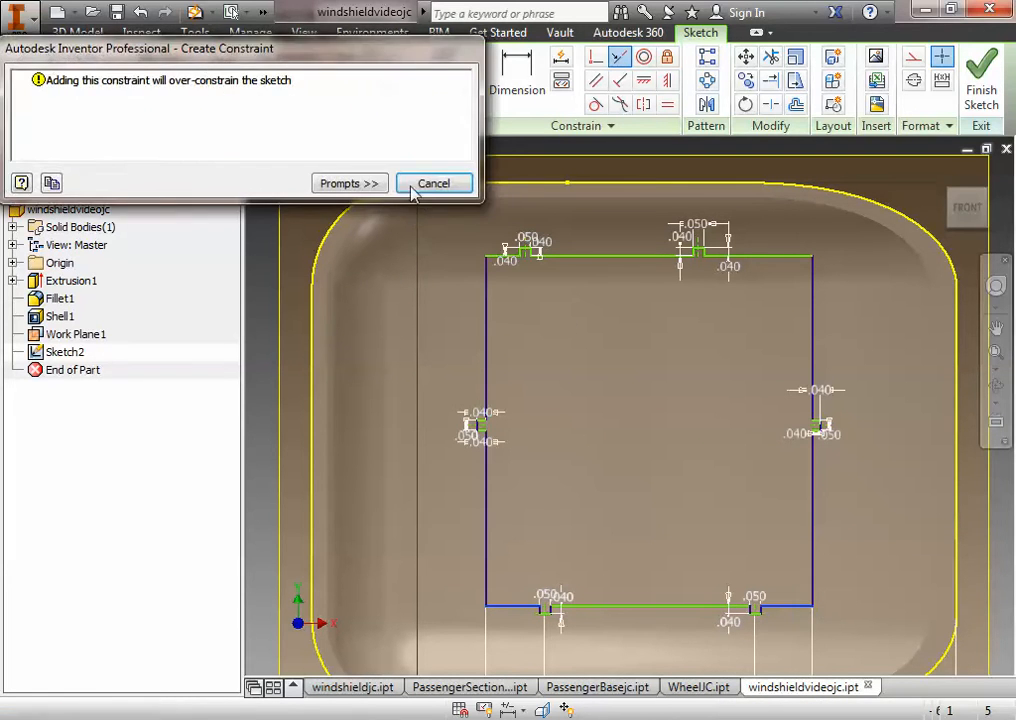
{"action": "left_click", "coordinate": [432, 184]}
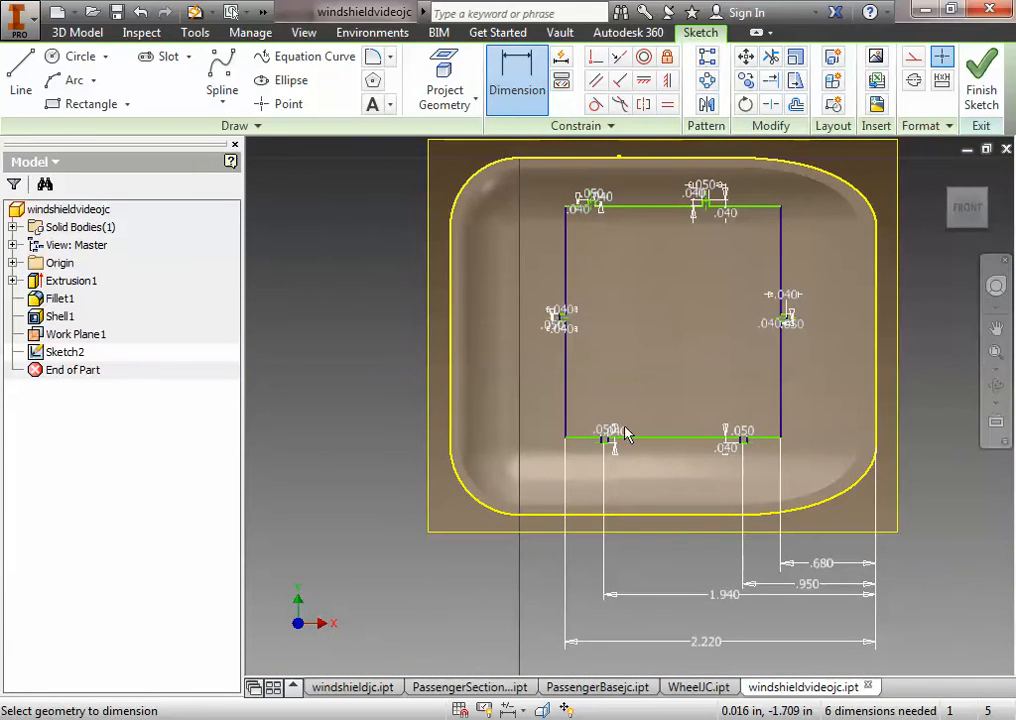
{"action": "mouse_move", "coordinate": [664, 540]}
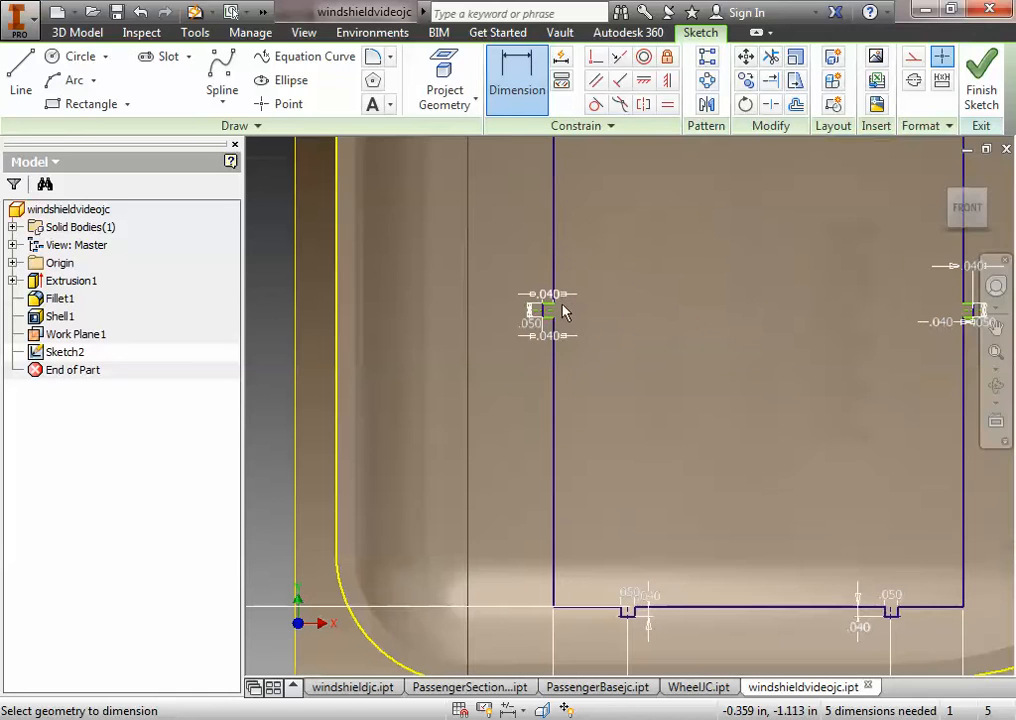
{"action": "mouse_move", "coordinate": [518, 476]}
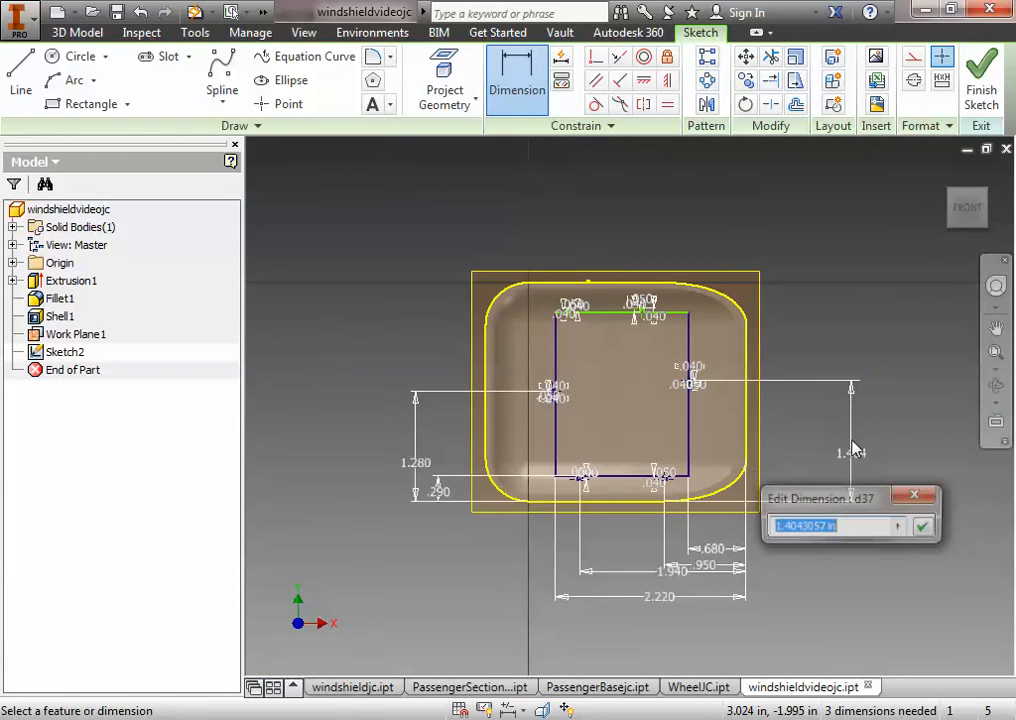
{"action": "type", "text": "1.2"}
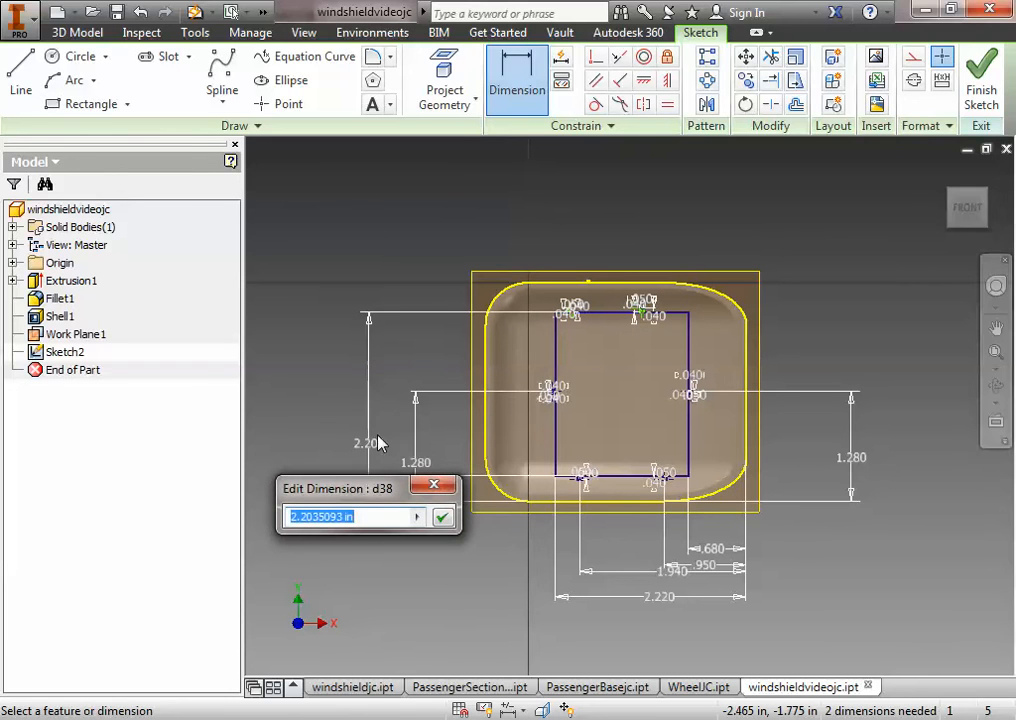
{"action": "type", "text": "2.26"}
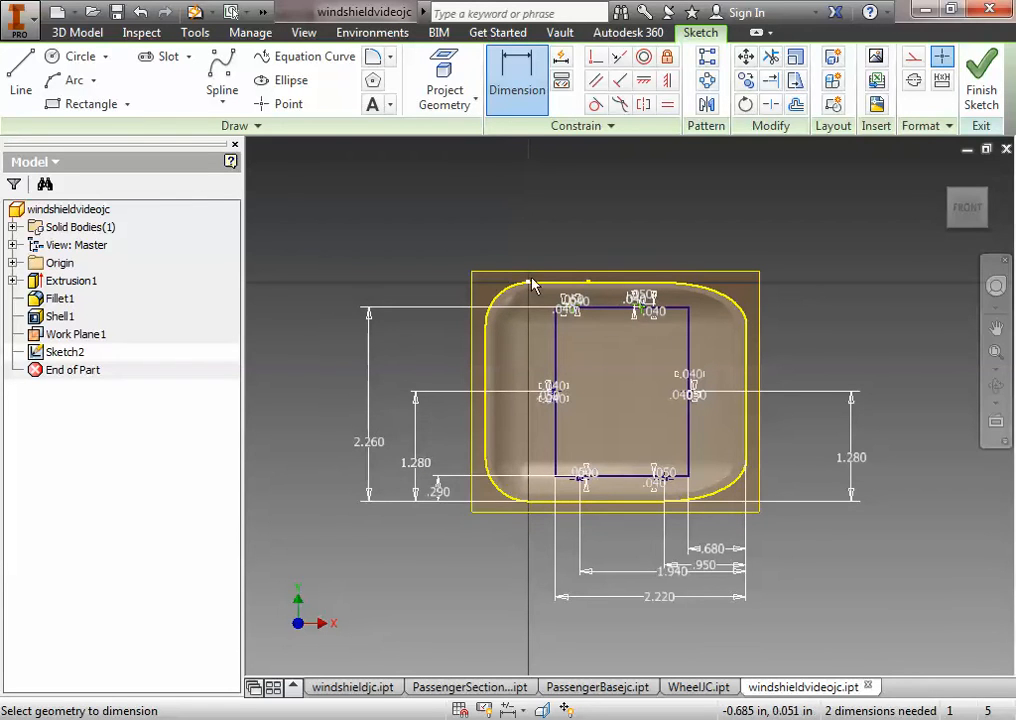
{"action": "mouse_move", "coordinate": [744, 198]}
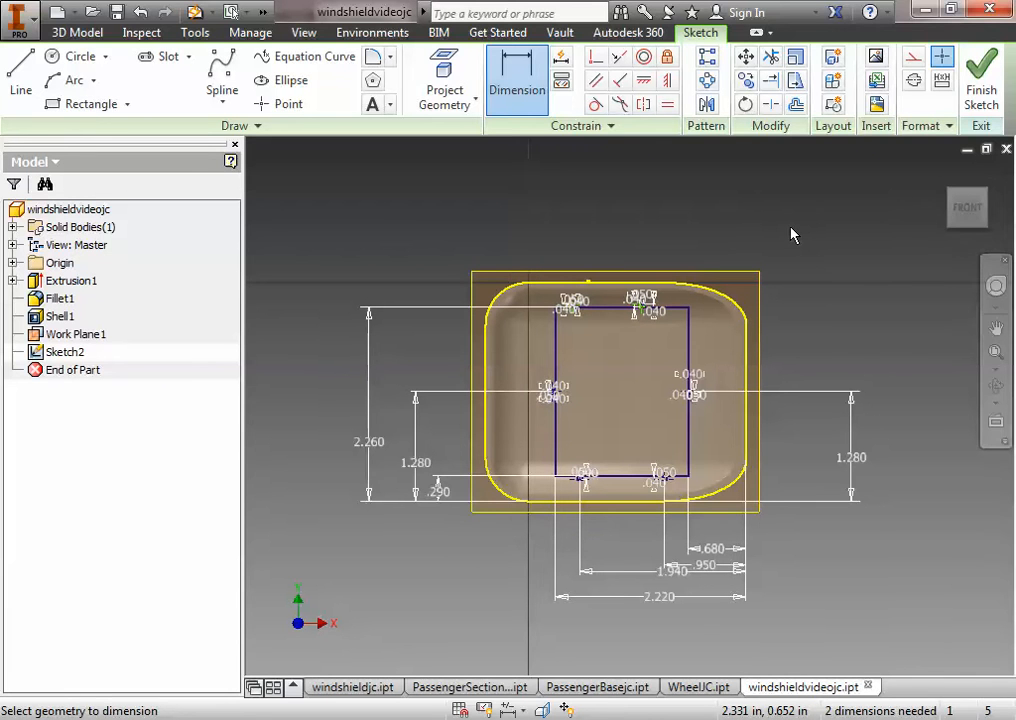
{"action": "mouse_move", "coordinate": [762, 356]}
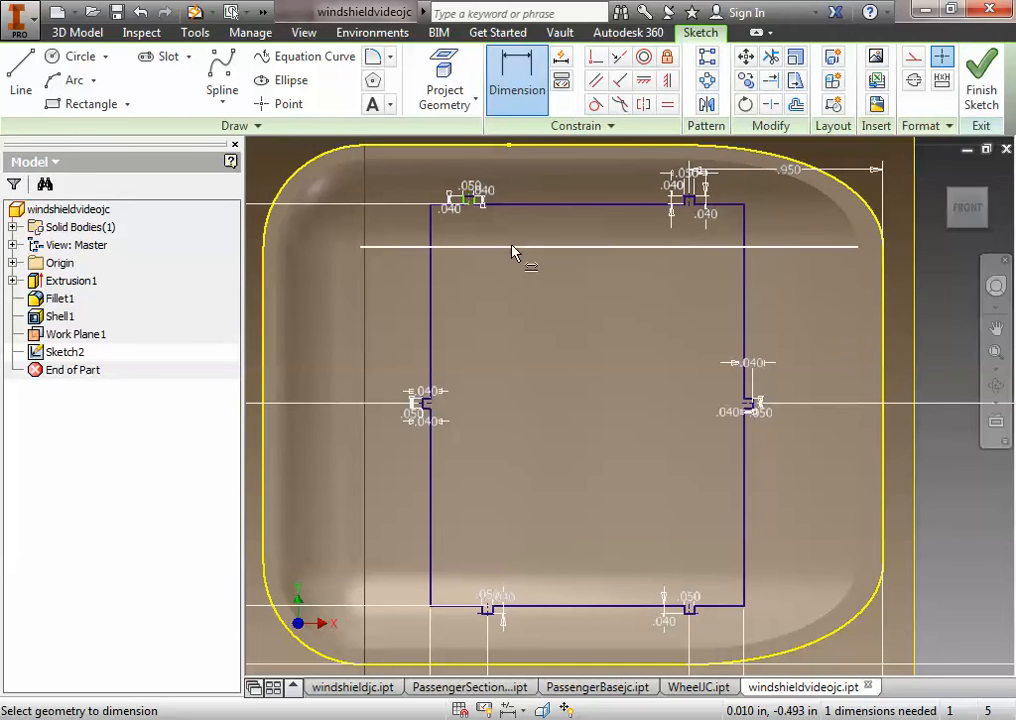
{"action": "mouse_move", "coordinate": [824, 240]}
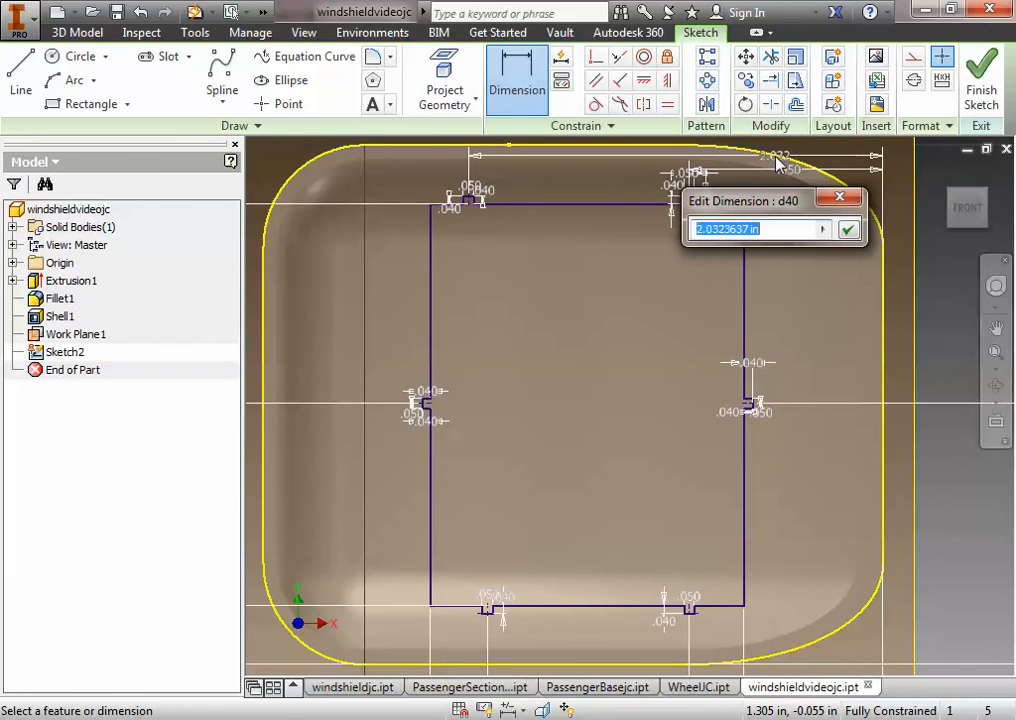
Step: Dimension the notch's top edge at 1, fully constraining the sketch
{"action": "type", "text": "1"}
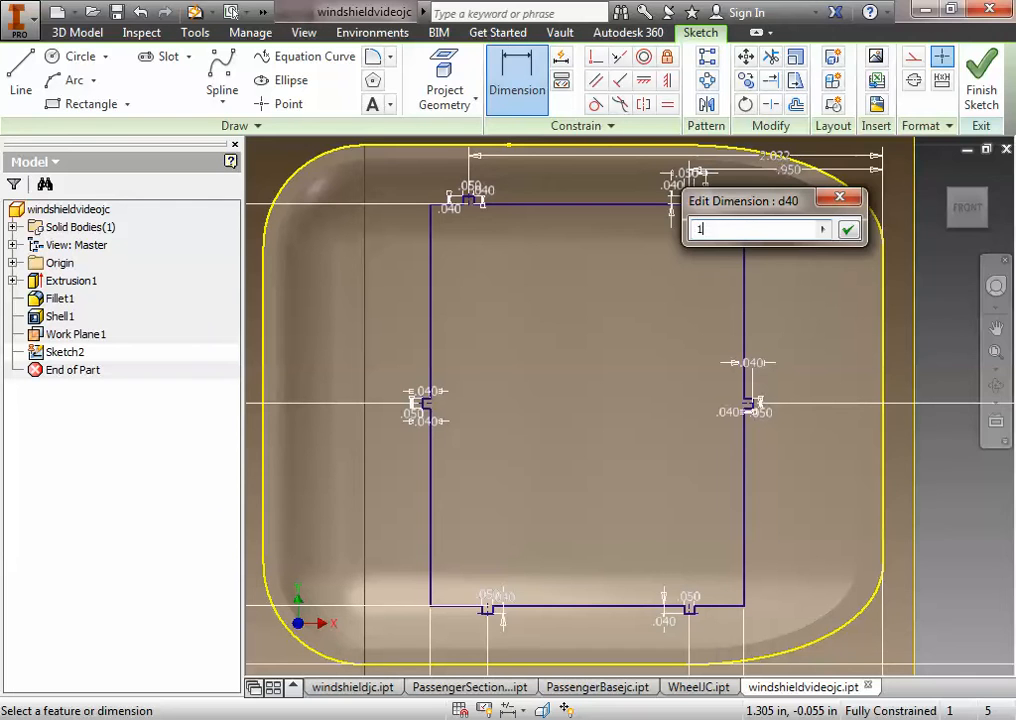
{"action": "left_click", "coordinate": [848, 228]}
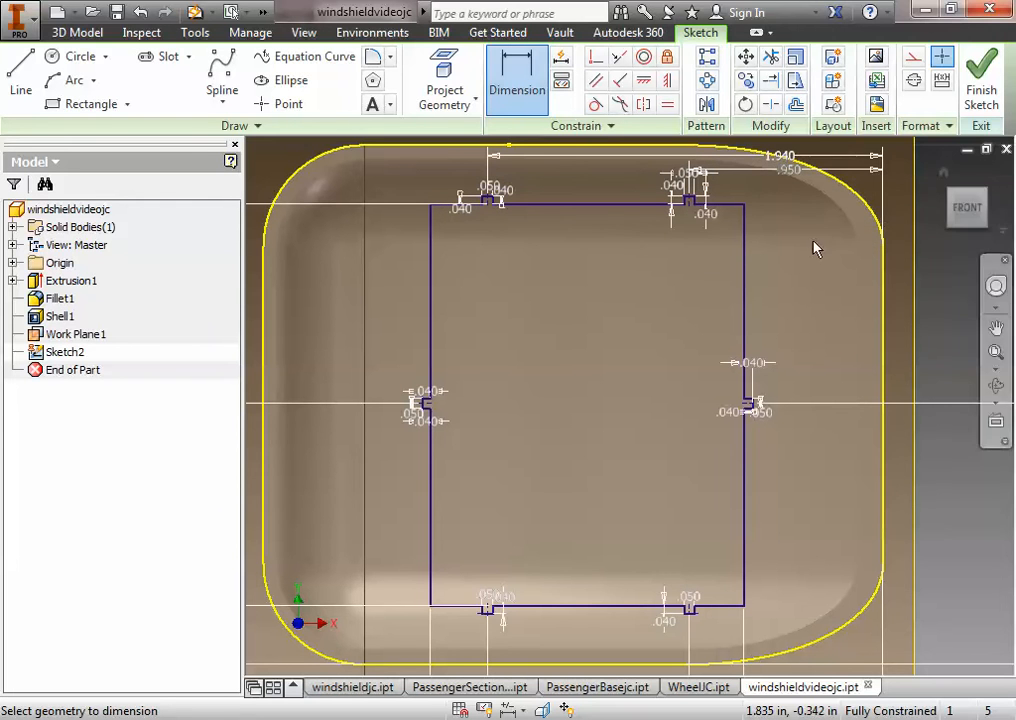
{"action": "mouse_move", "coordinate": [650, 376]}
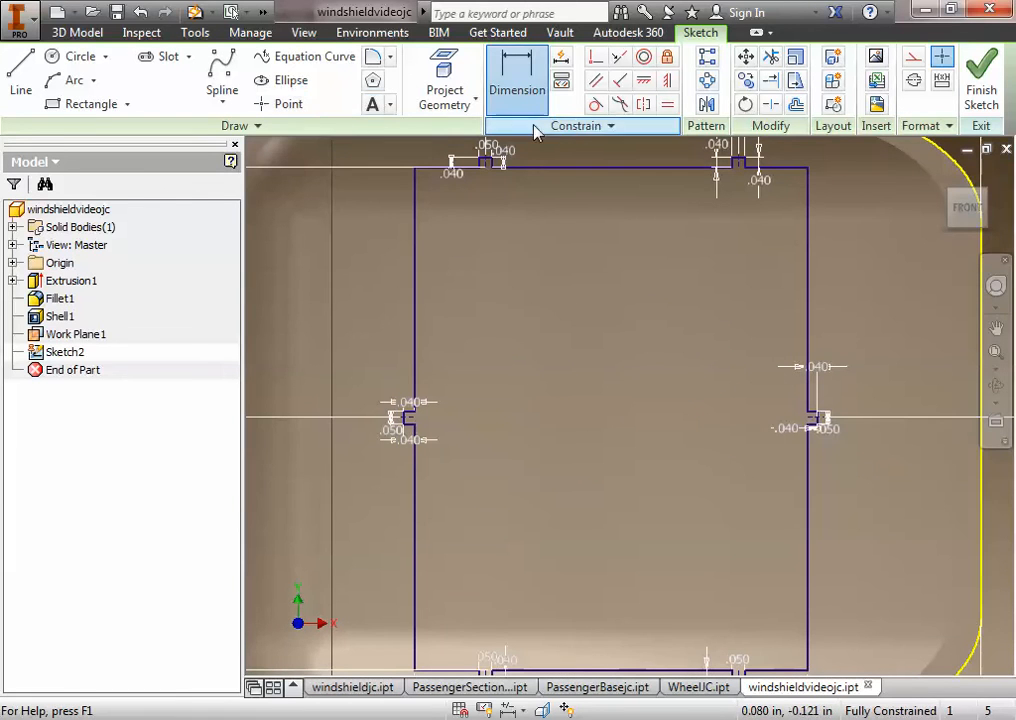
Step: Round the notch rectangle's corners with 0.15 sketch fillets
{"action": "left_click", "coordinate": [376, 56]}
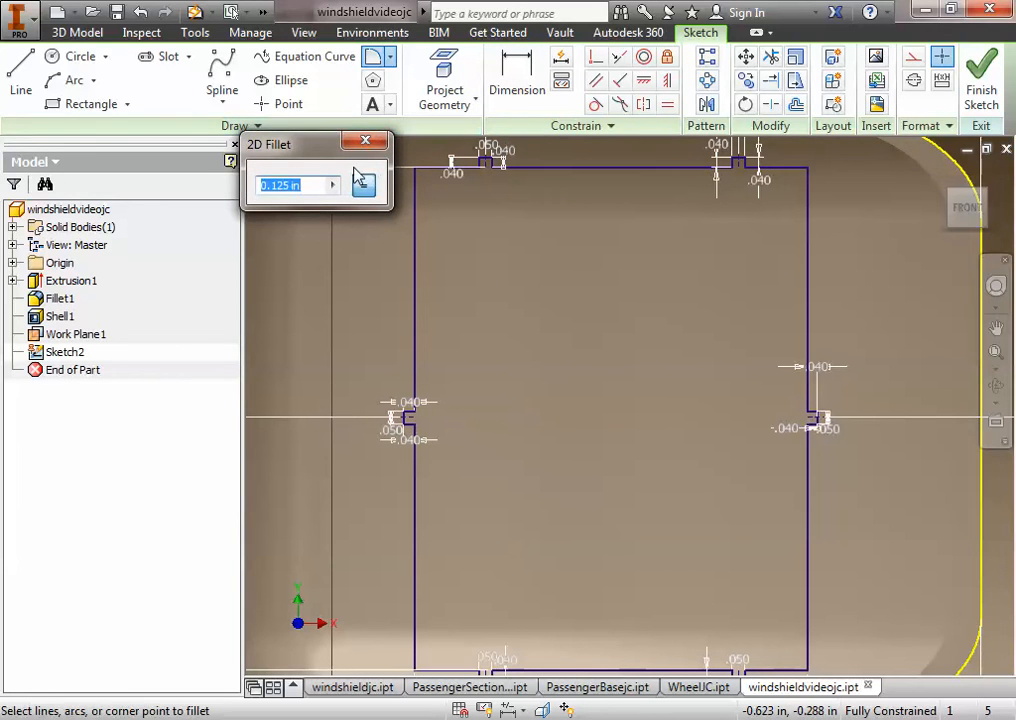
{"action": "type", "text": ".15"}
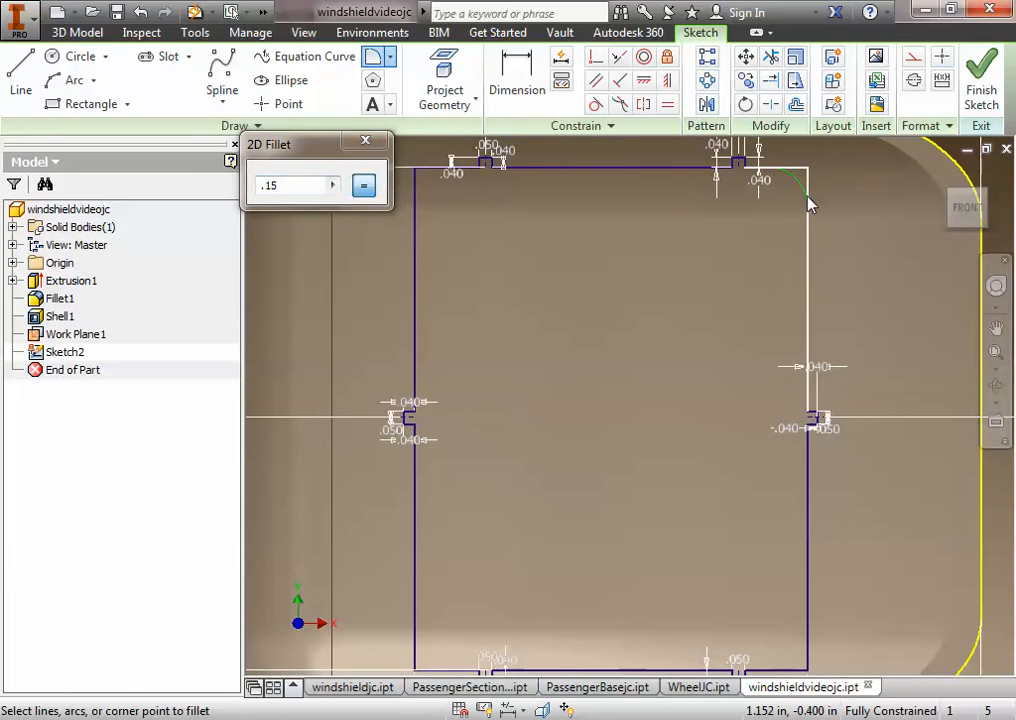
{"action": "left_click", "coordinate": [804, 184]}
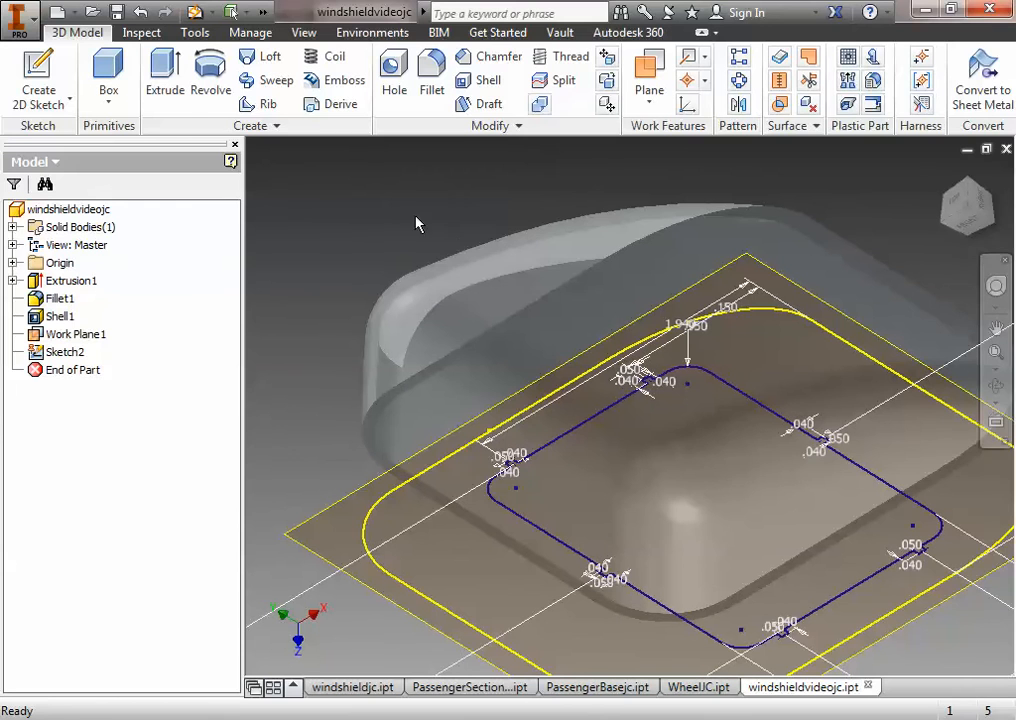
{"action": "mouse_move", "coordinate": [164, 76]}
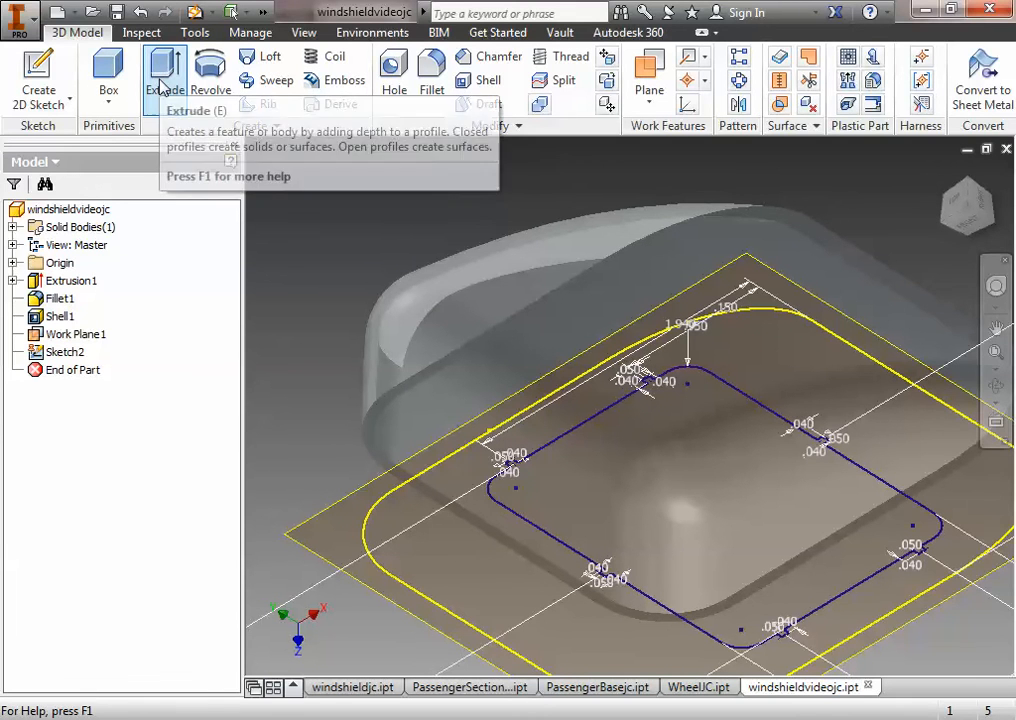
Step: Extrude the filleted notch profile with extents To Next, creating Extrusion2
{"action": "left_click", "coordinate": [164, 76]}
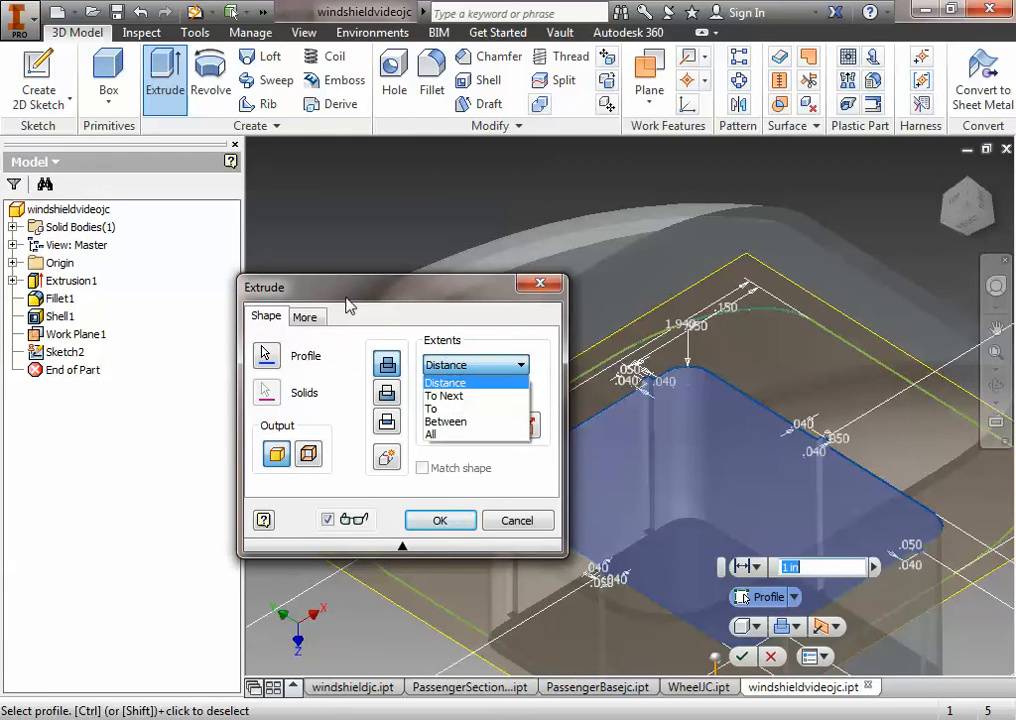
{"action": "mouse_move", "coordinate": [444, 396]}
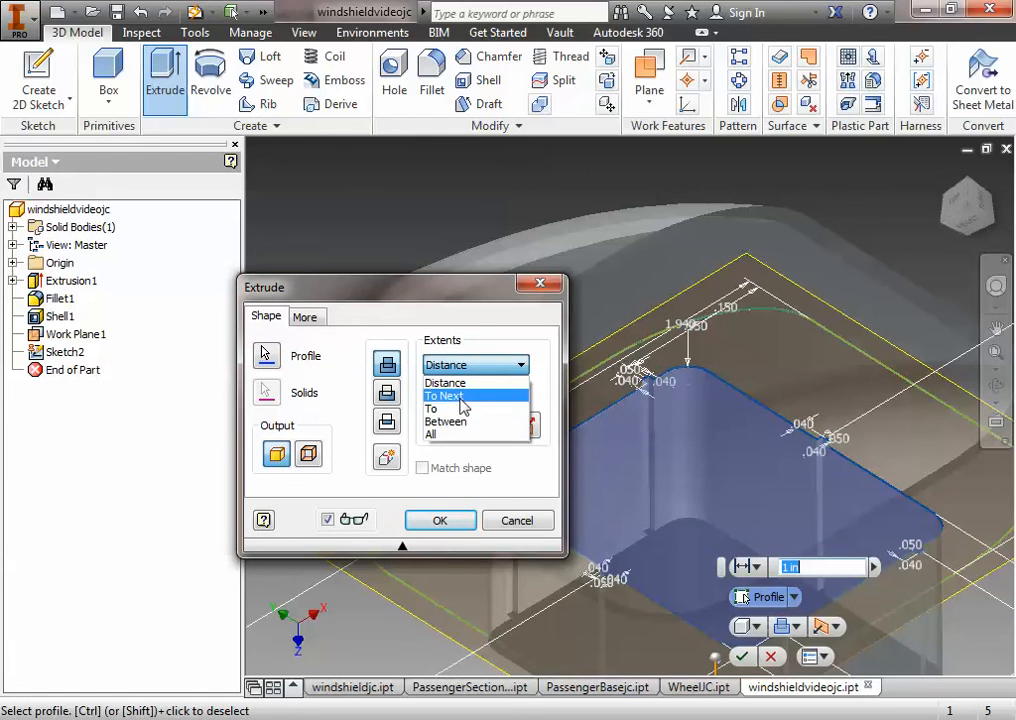
{"action": "left_click", "coordinate": [444, 396]}
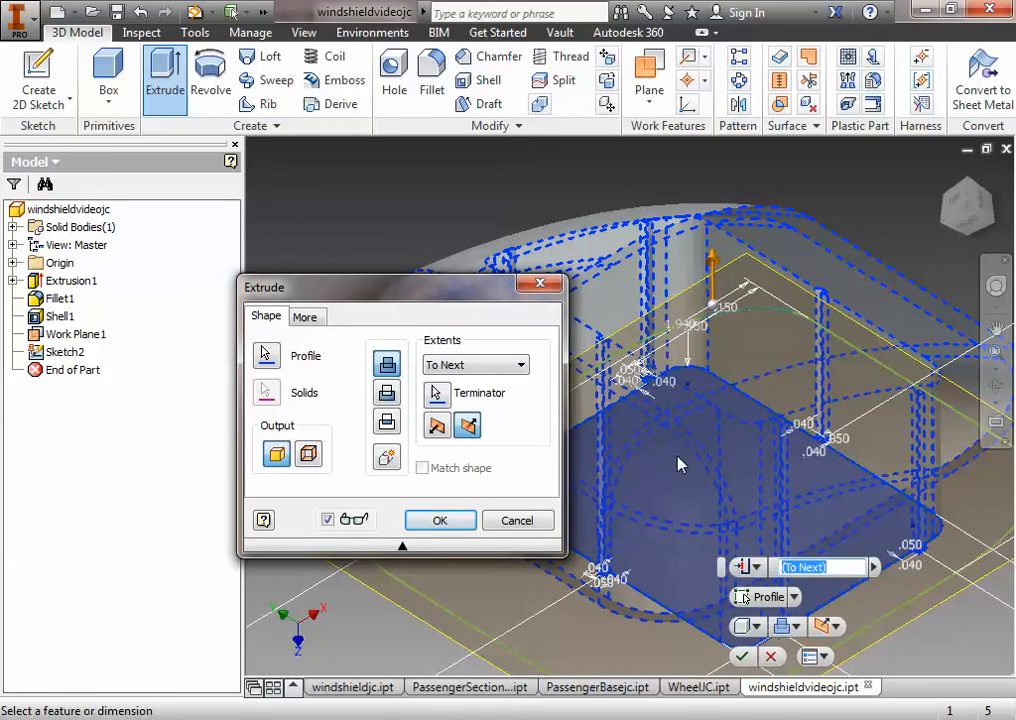
{"action": "mouse_move", "coordinate": [456, 228]}
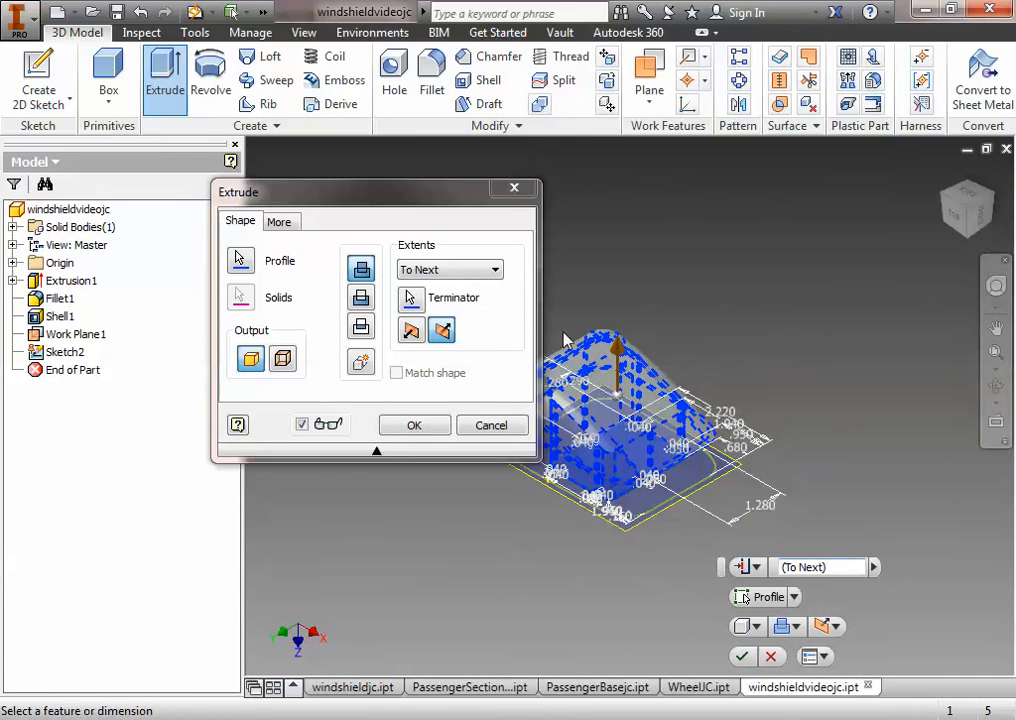
{"action": "left_click", "coordinate": [414, 424]}
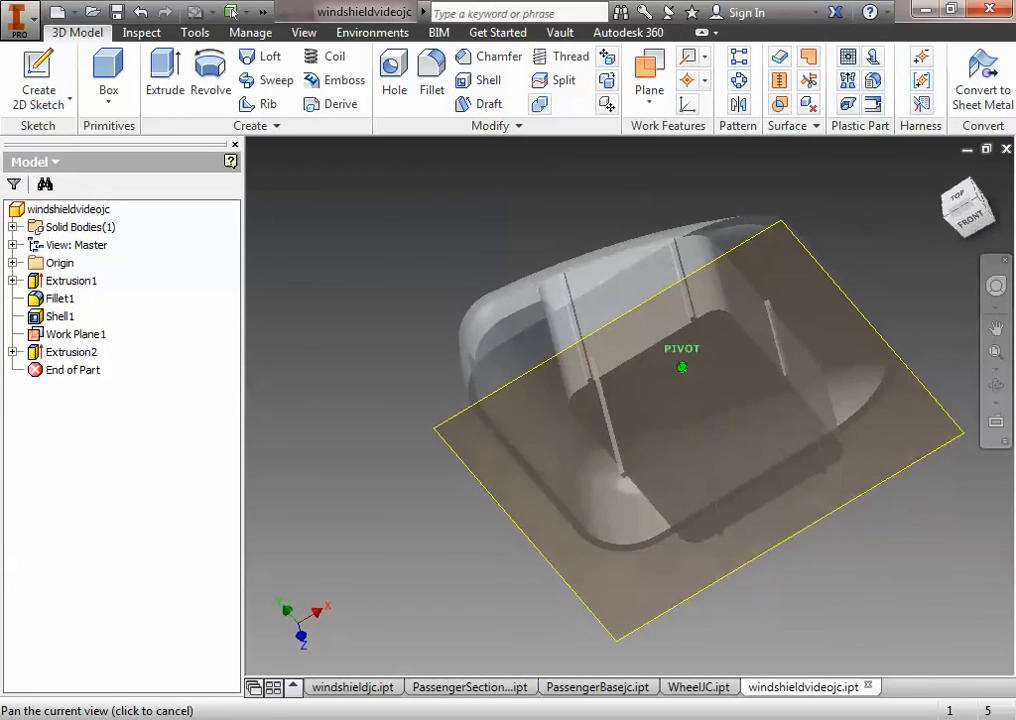
Step: Shell the notch extrusion to a 0.05 in wall thickness, creating Shell2
{"action": "left_click", "coordinate": [76, 334]}
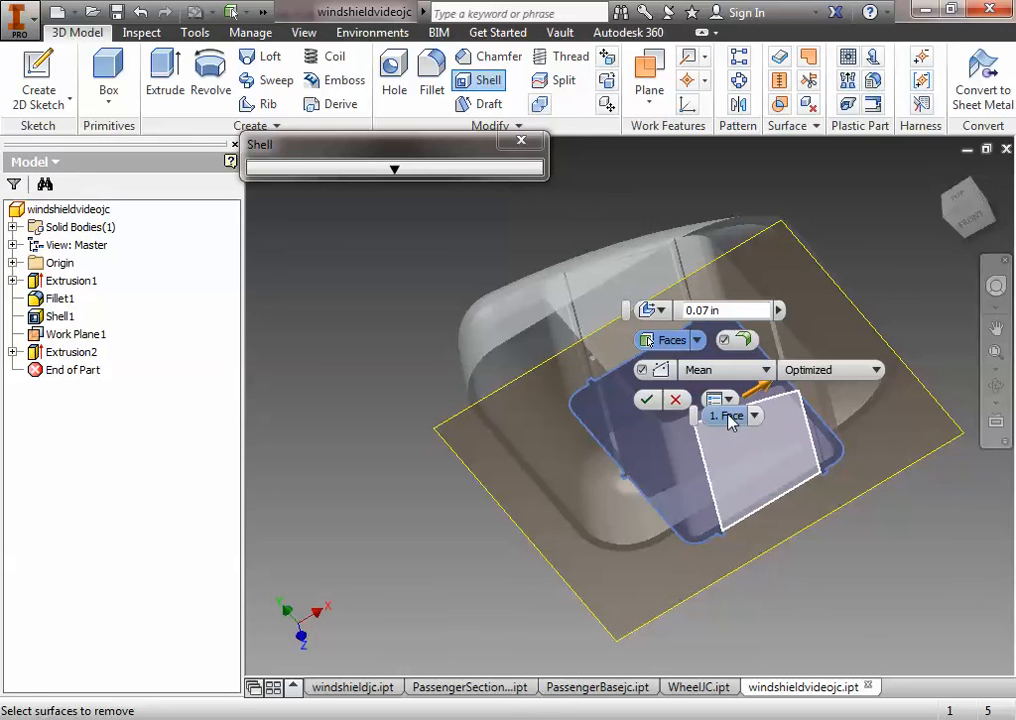
{"action": "mouse_move", "coordinate": [730, 416]}
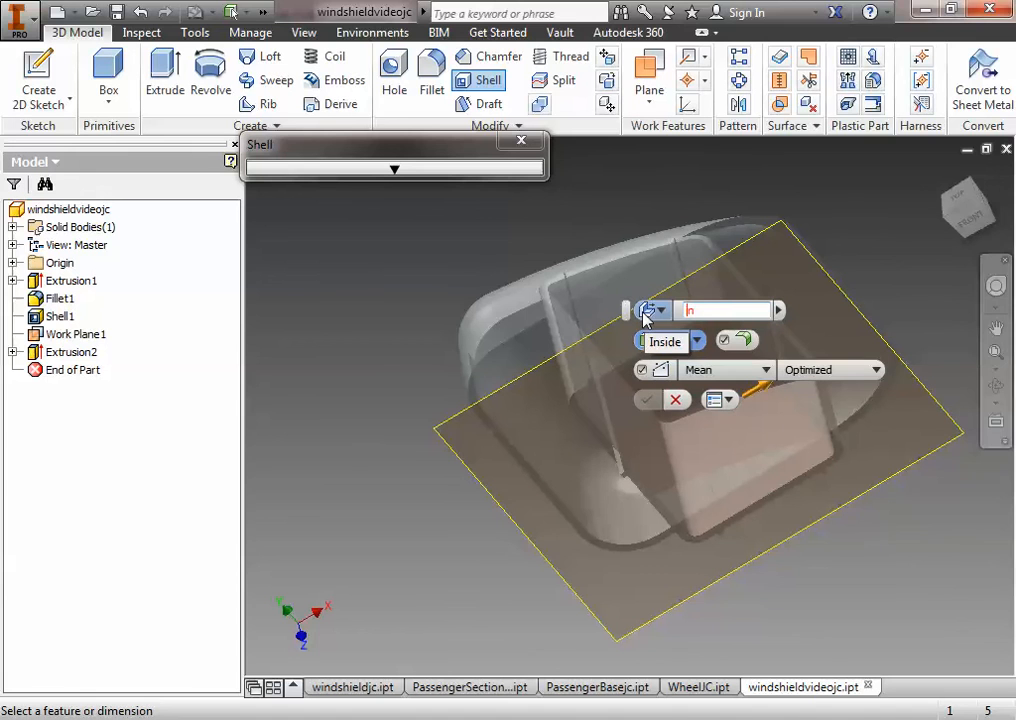
{"action": "left_click", "coordinate": [648, 400]}
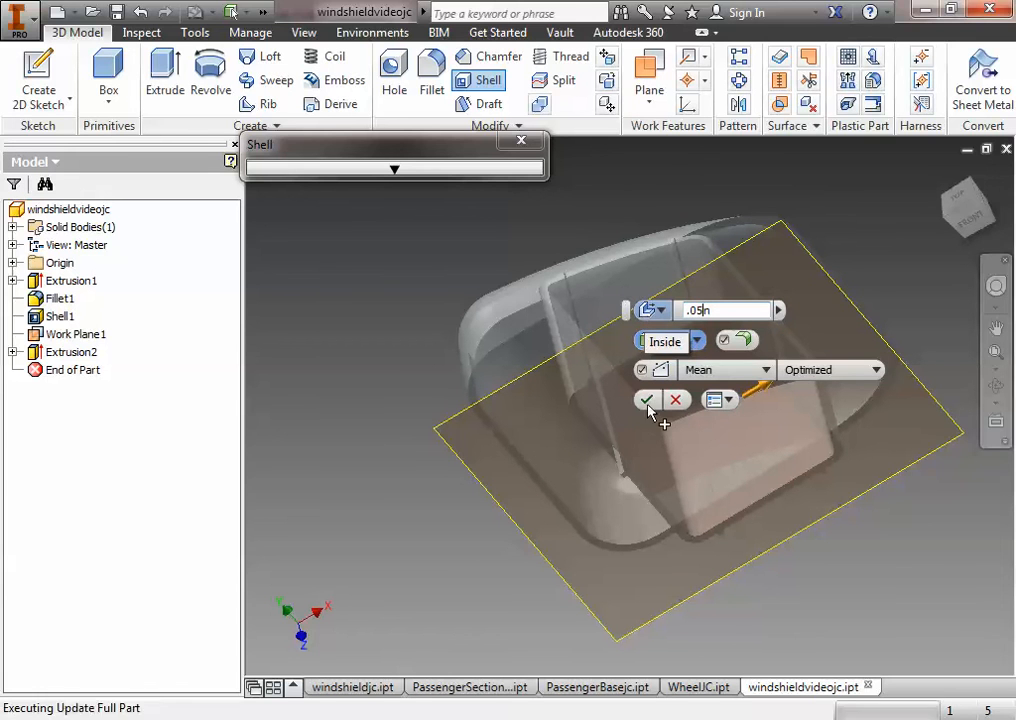
{"action": "left_click", "coordinate": [648, 400]}
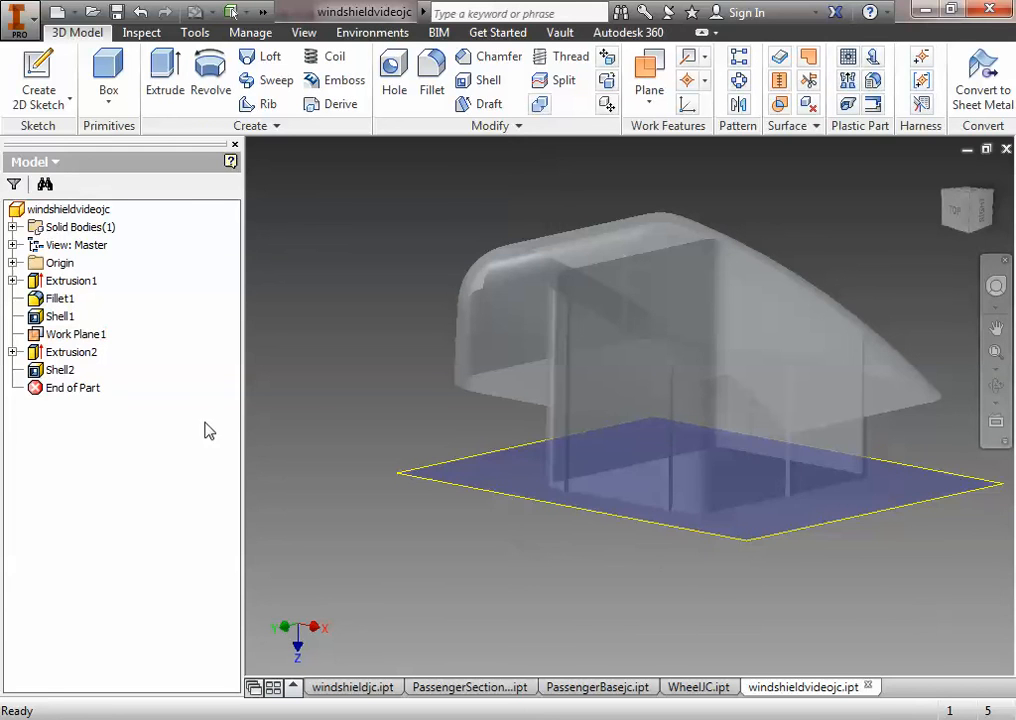
Step: Turn off Work Plane1's visibility from the browser
{"action": "left_click", "coordinate": [76, 332]}
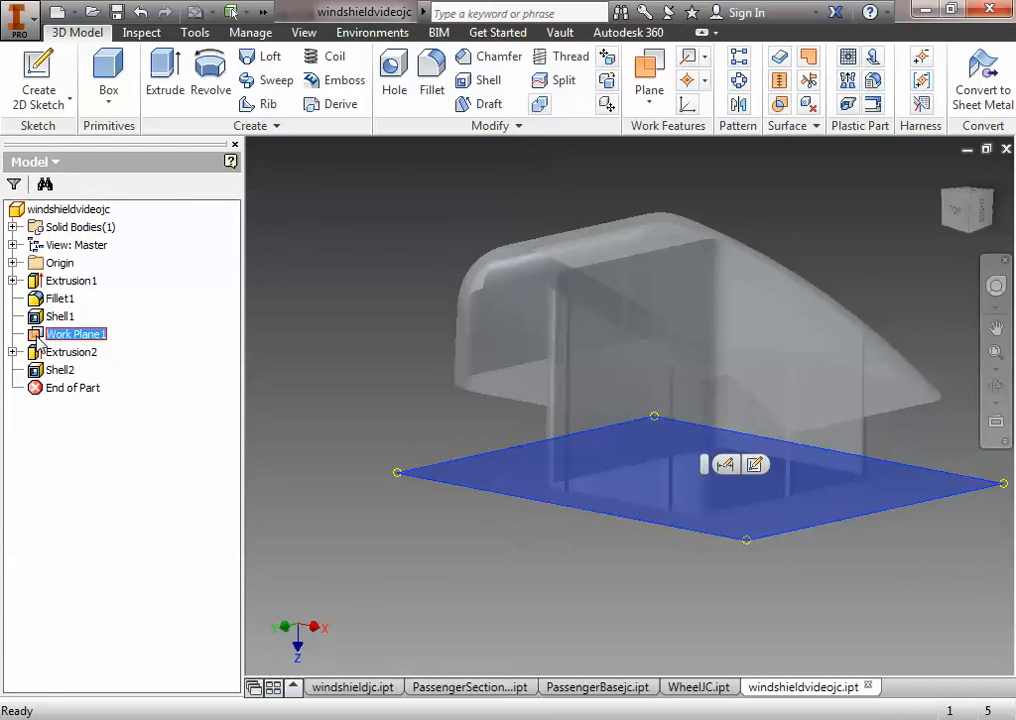
{"action": "right_click", "coordinate": [76, 332]}
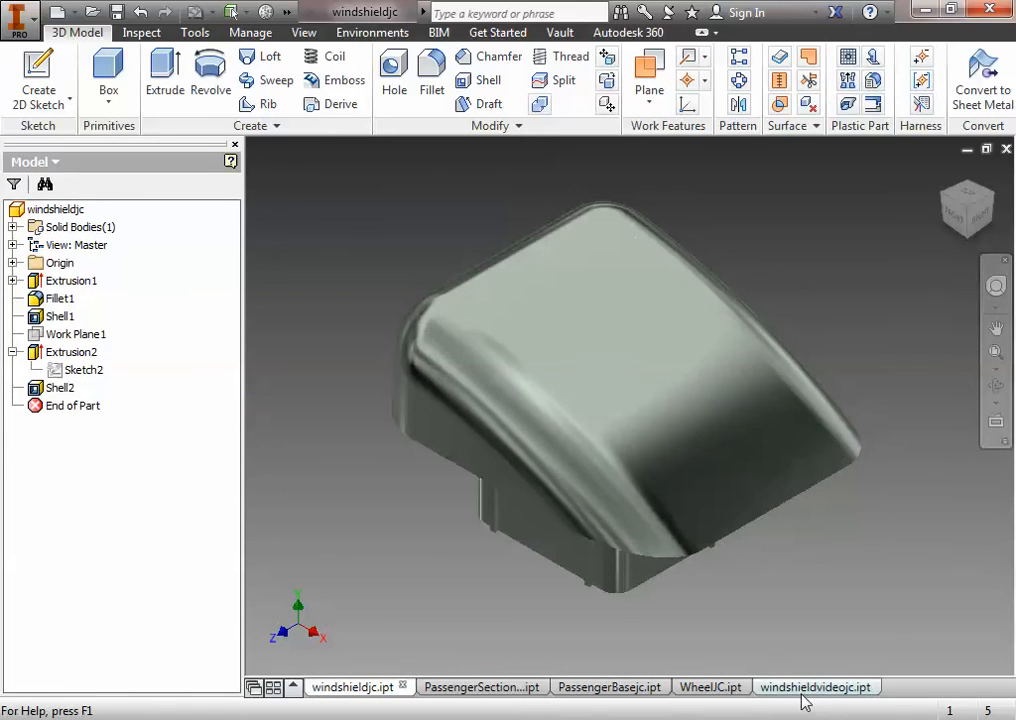
Step: Return to the windshieldvideojc.ipt document showing the finished shelled windshield
{"action": "left_click", "coordinate": [816, 688]}
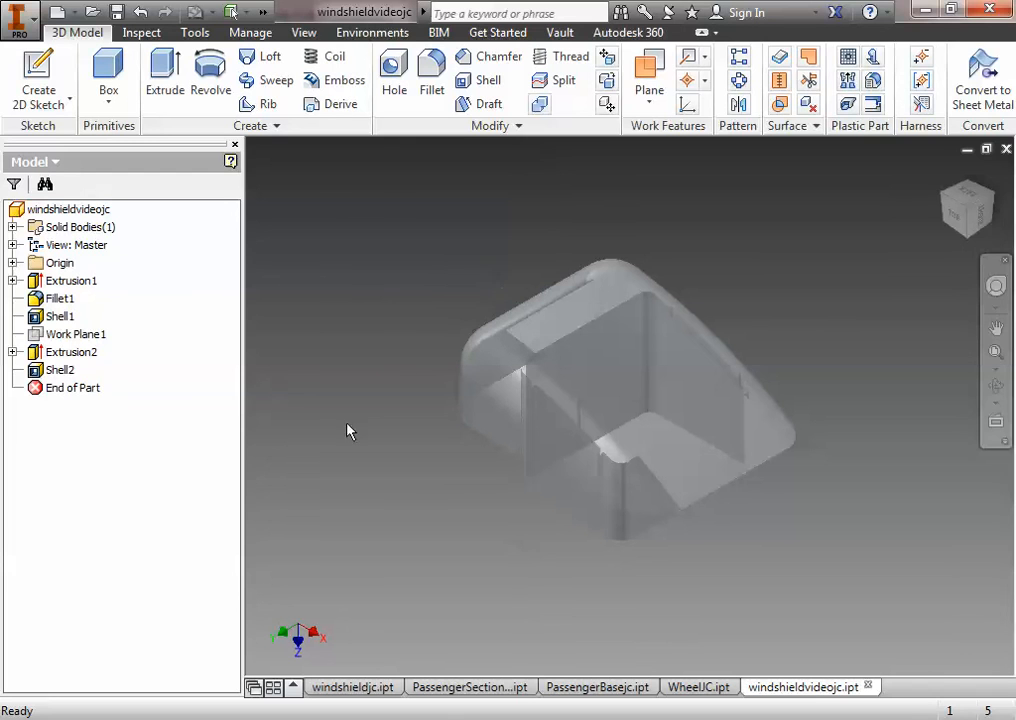
{"action": "mouse_move", "coordinate": [396, 356]}
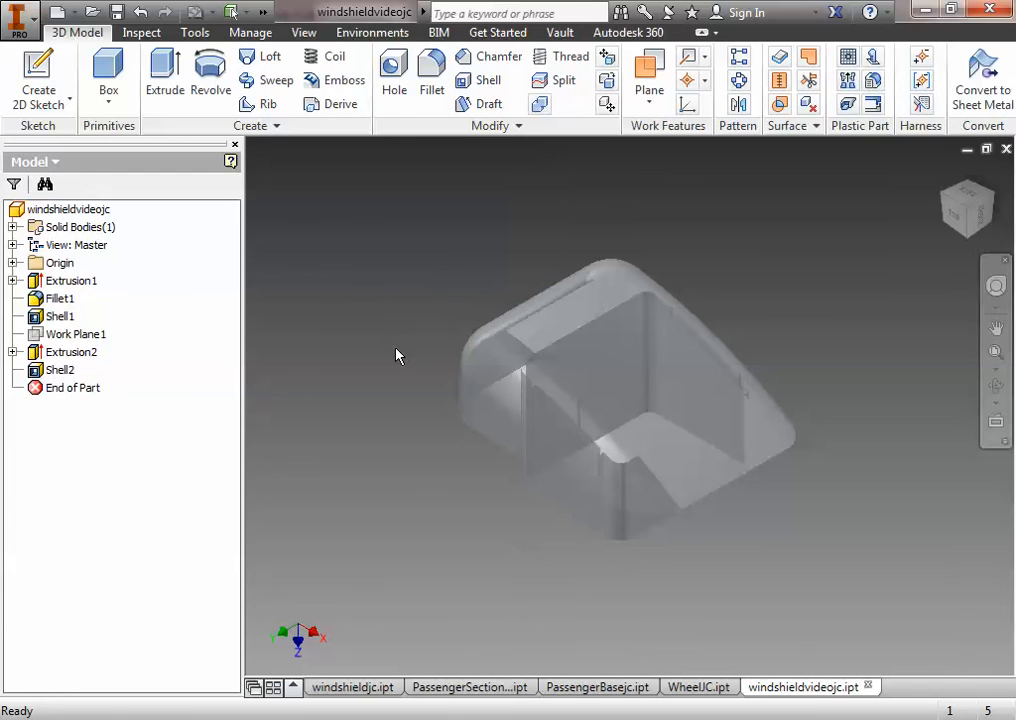
{"action": "mouse_move", "coordinate": [422, 376]}
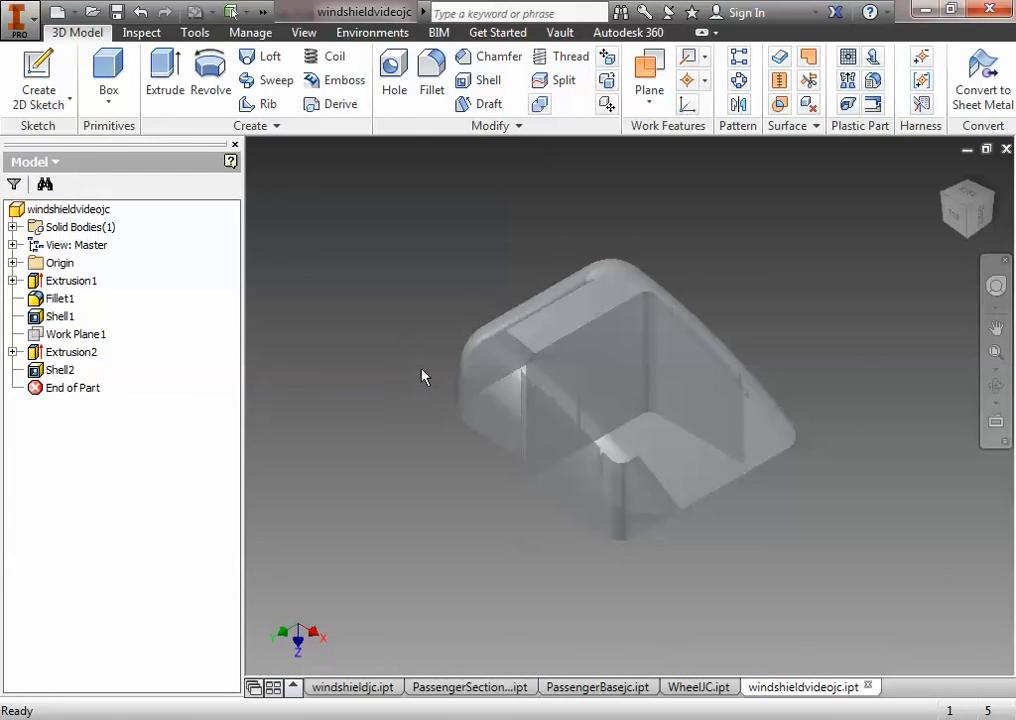